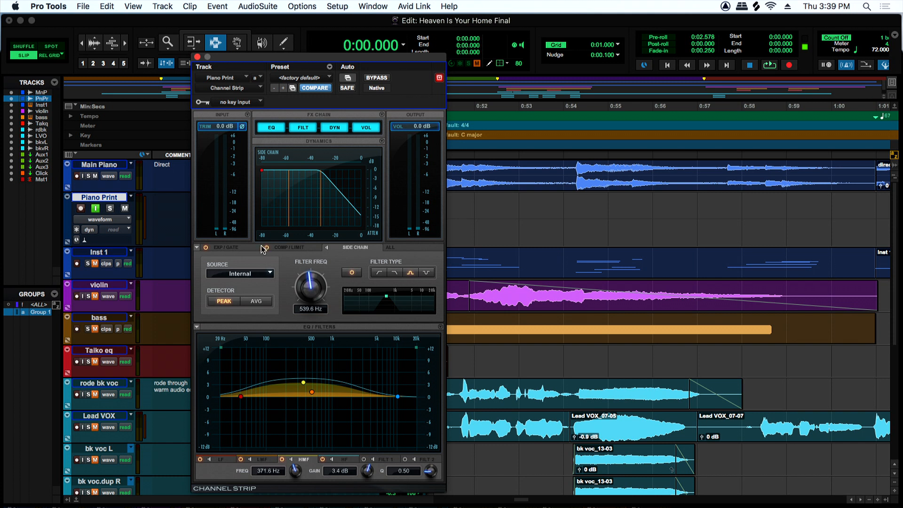
Switch the dynamics section to COMP/LIMIT and audition the piano during playback.
{"action": "left_click", "coordinate": [292, 247]}
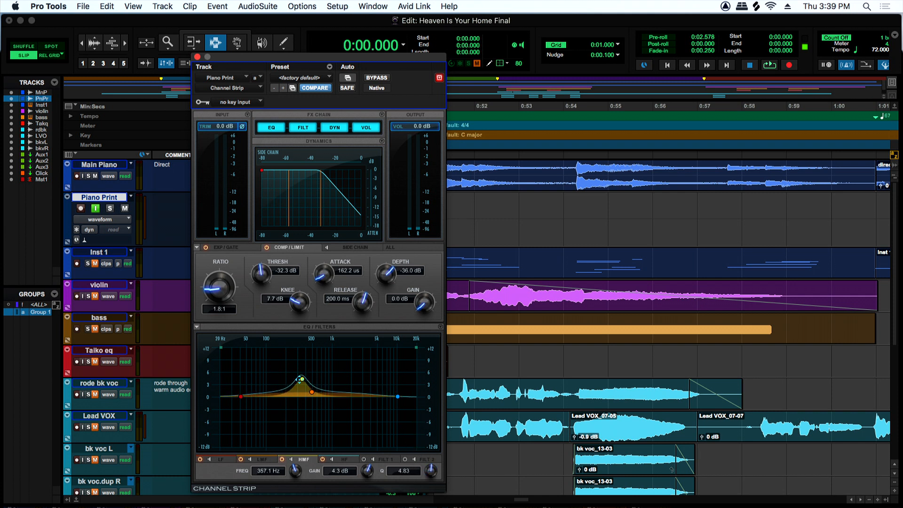
{"action": "left_click", "coordinate": [769, 65]}
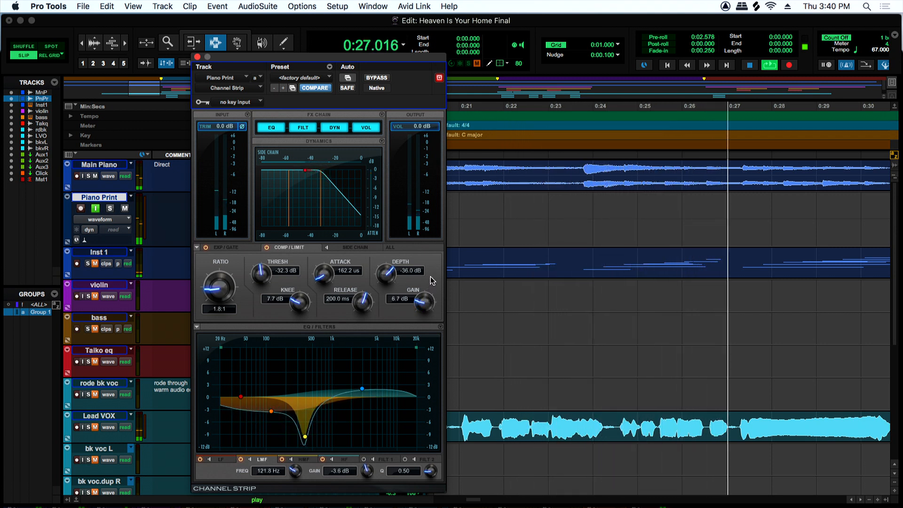
{"action": "mouse_move", "coordinate": [265, 276]}
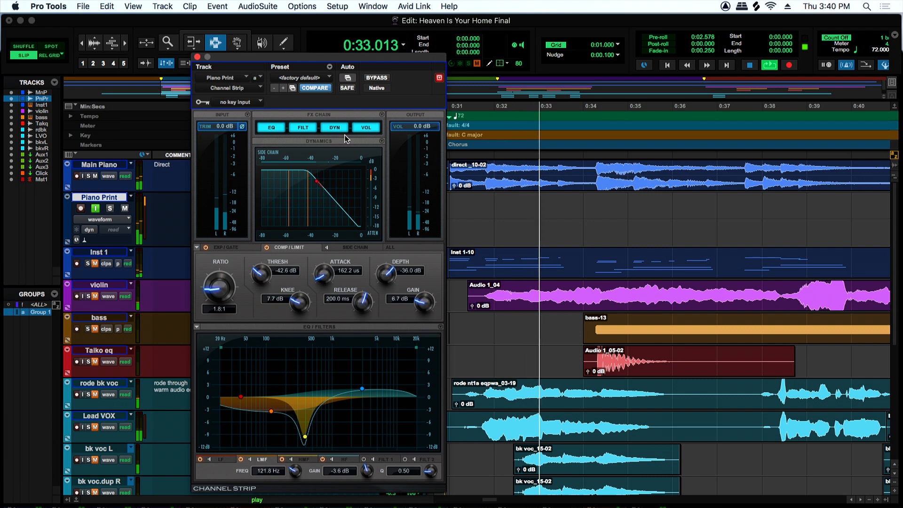
Bypass the Channel Strip briefly to hear the unprocessed piano, then re-enable it.
{"action": "left_click", "coordinate": [377, 77]}
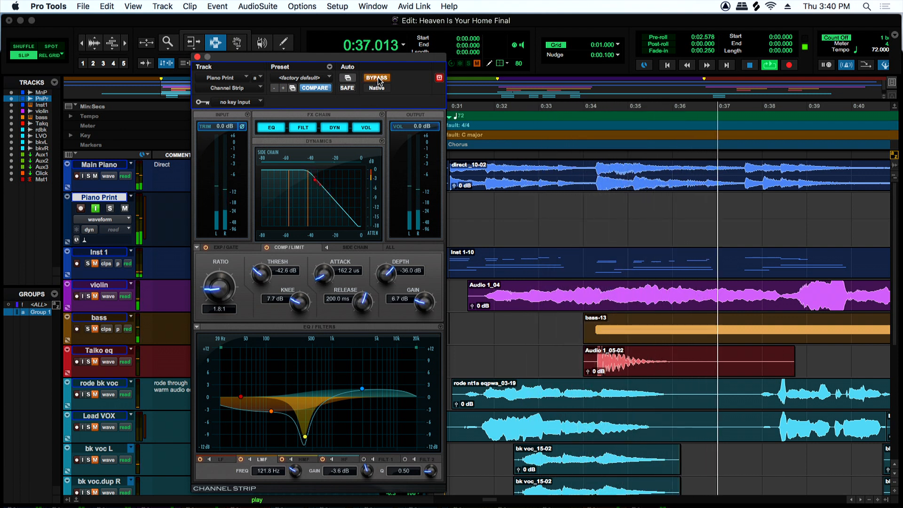
{"action": "left_click", "coordinate": [376, 78]}
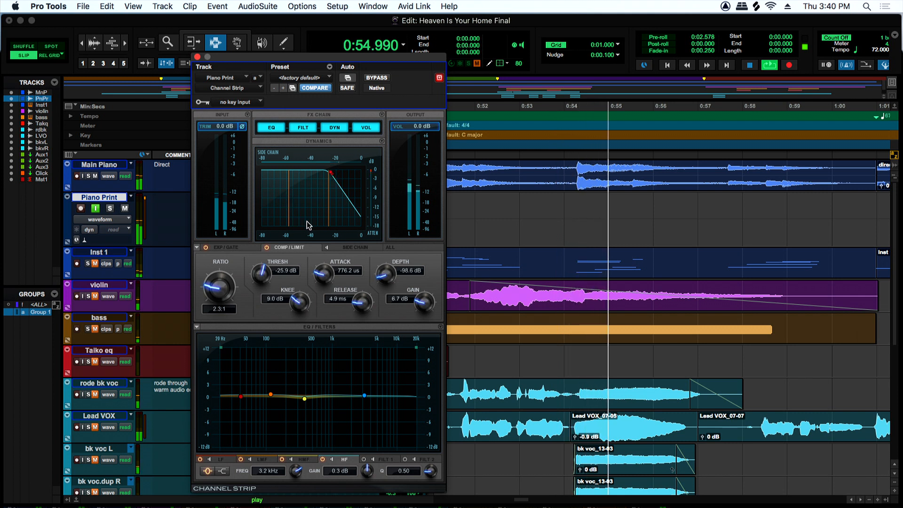
Visit the SIDE CHAIN page to set the filter to 127.4 Hz, then return to COMP/LIMIT.
{"action": "left_click", "coordinate": [353, 247]}
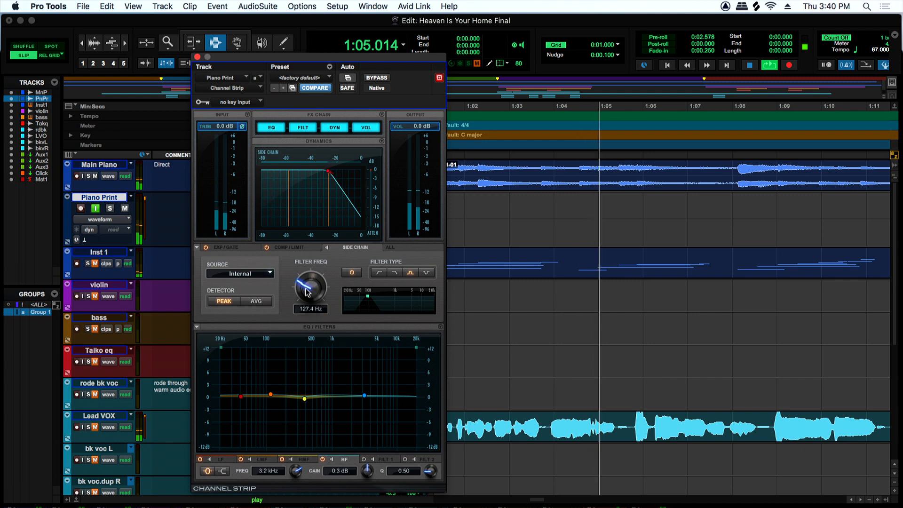
{"action": "left_click", "coordinate": [287, 247]}
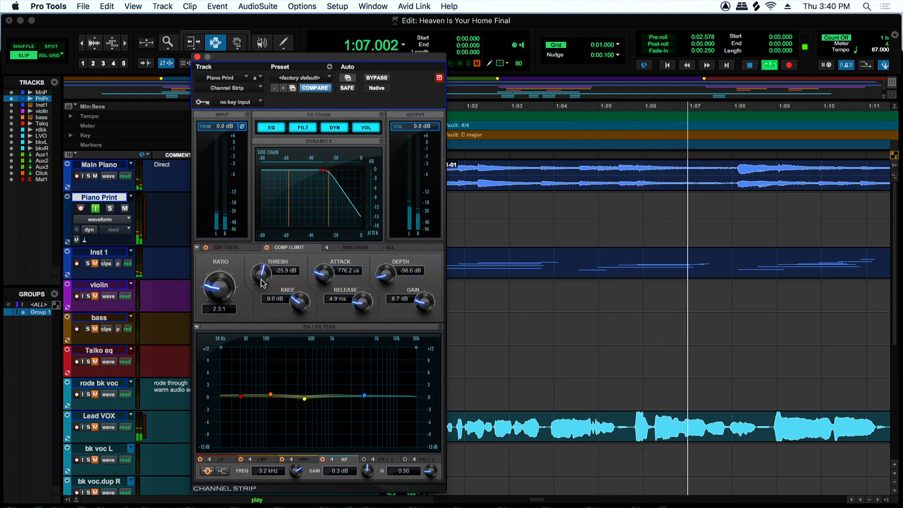